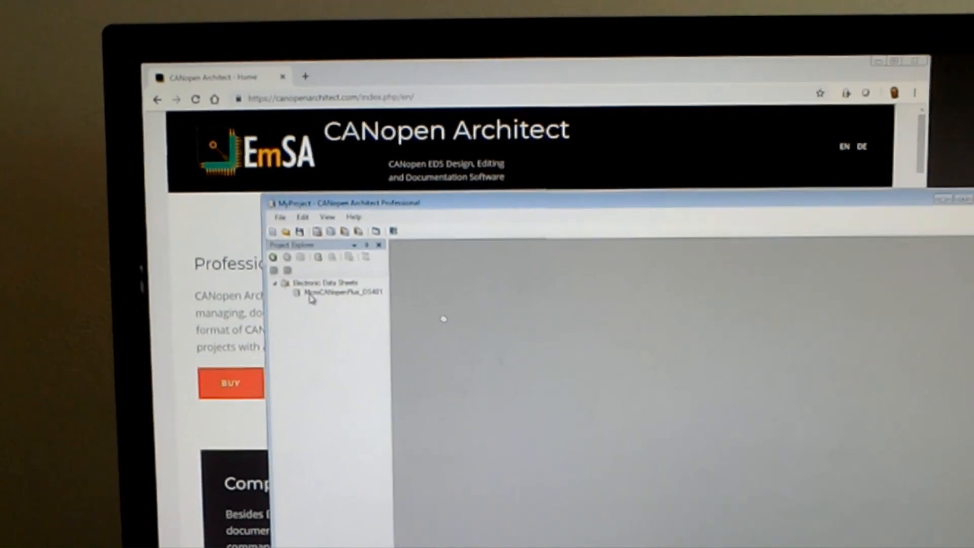
Open the MicroCANopenPlus_DS401 data sheet from the Project Explorer.
{"action": "double_click", "coordinate": [339, 291]}
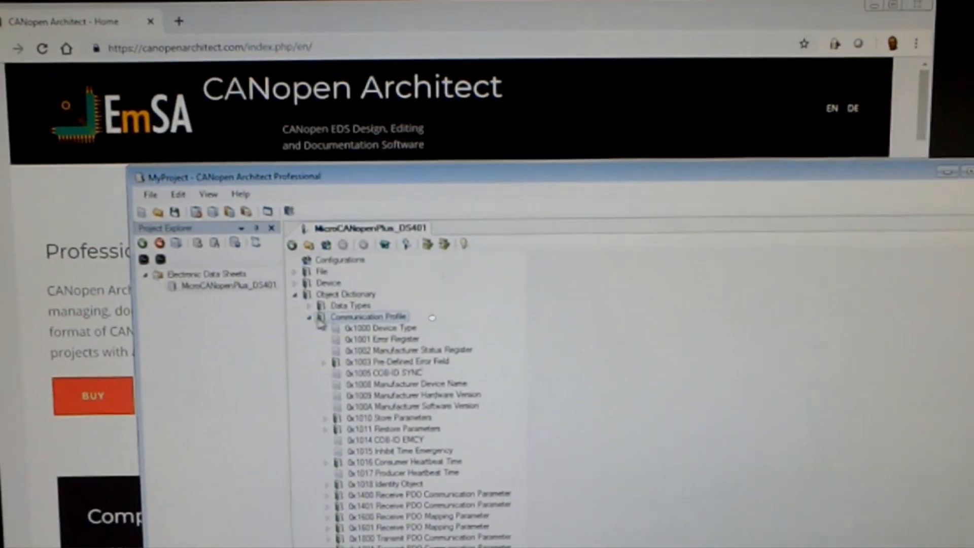
Select 0x1018 Identity Object to show its properties and five subentries.
{"action": "left_click", "coordinate": [373, 327]}
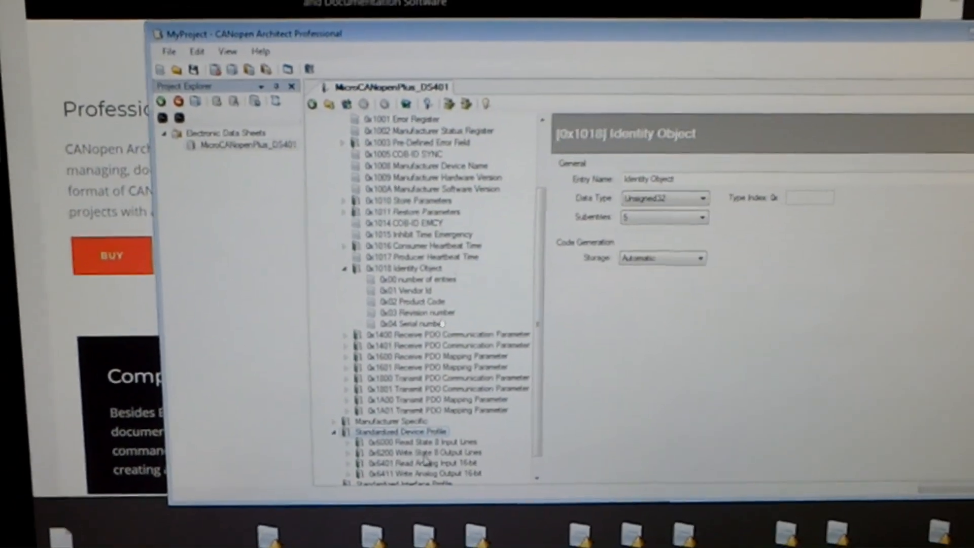
Select 0x6000 Read State 8 Input Lines under Standardized Device Profile.
{"action": "left_click", "coordinate": [393, 441]}
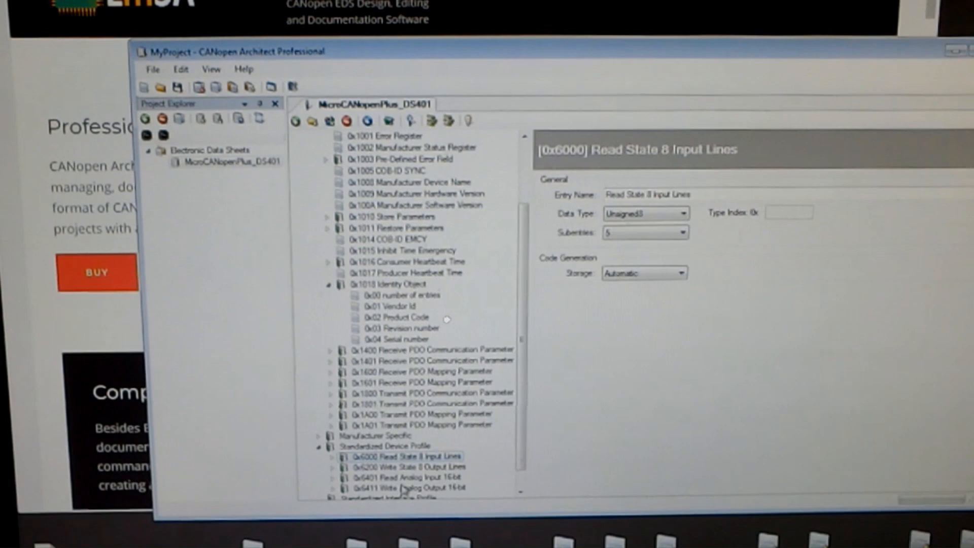
{"action": "left_click", "coordinate": [403, 499]}
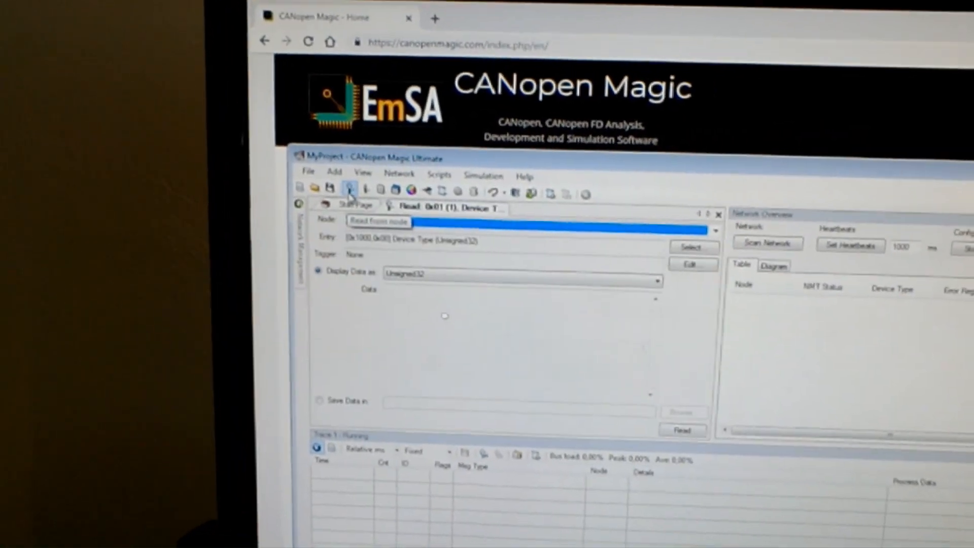
Target node 0x10 (16) for the read and open the entry chooser.
{"action": "left_click", "coordinate": [712, 229]}
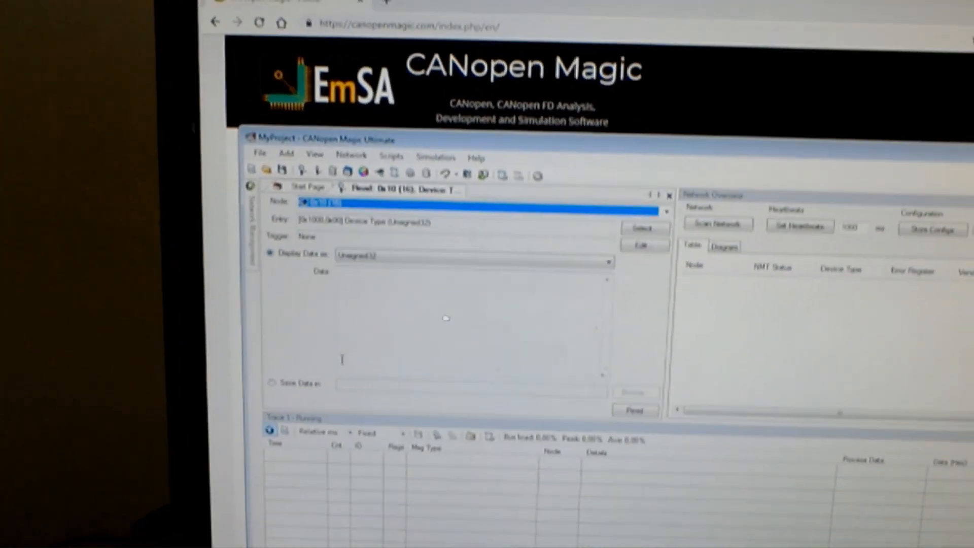
{"action": "left_click", "coordinate": [643, 228]}
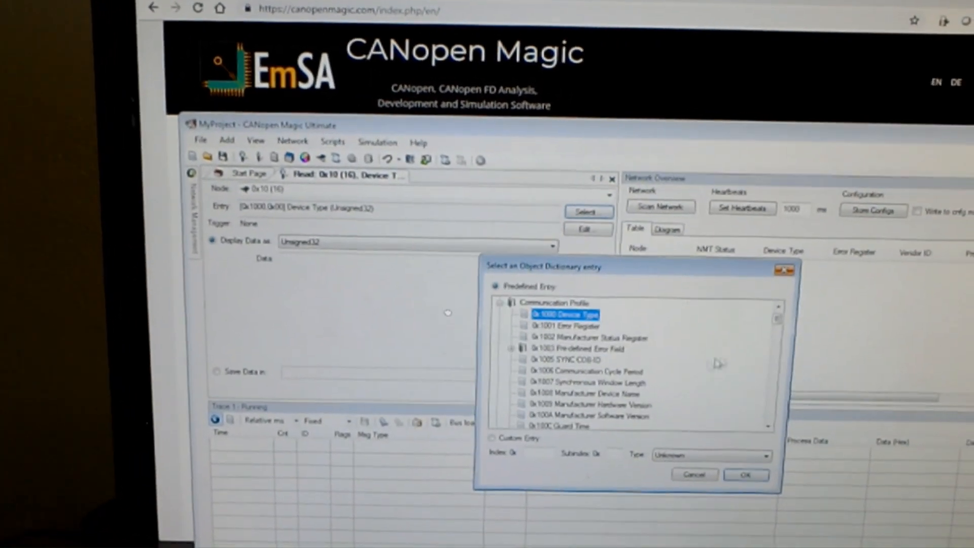
Choose the 0x1018 Identity Vendor ID sub-entry as the read target.
{"action": "scroll", "scroll_direction": "down", "scroll_amount": 3}
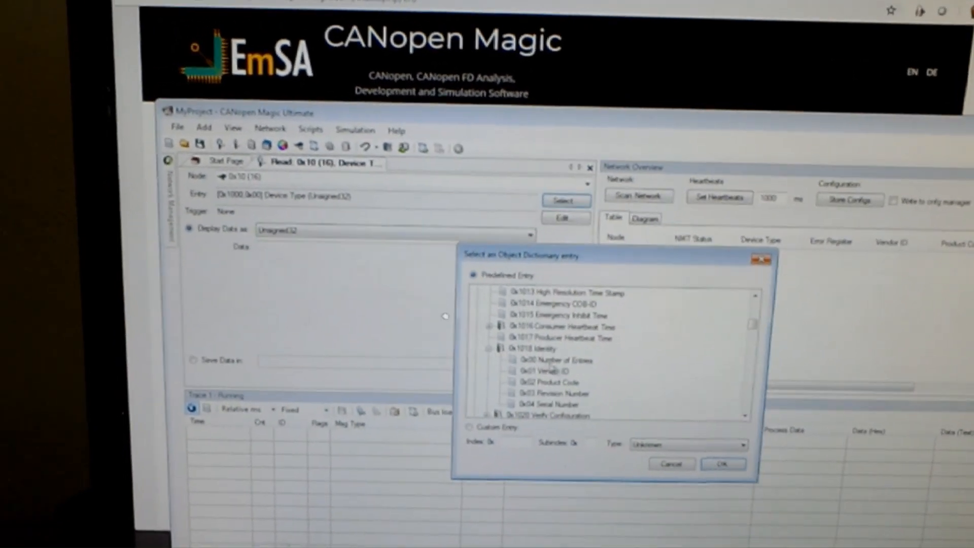
{"action": "left_click", "coordinate": [720, 463]}
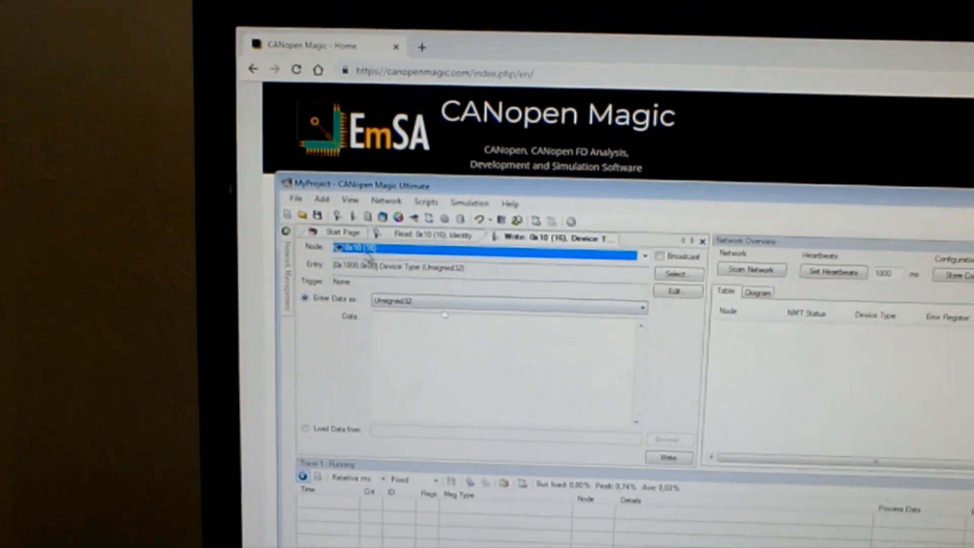
Target node 0x10 and entry 0x1017 Producer Heartbeat Time for the write.
{"action": "left_click", "coordinate": [678, 273]}
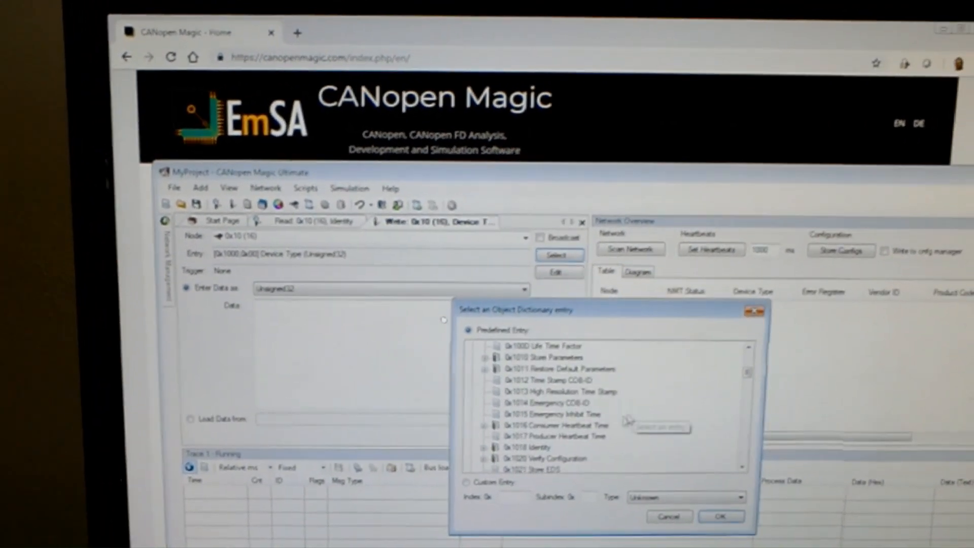
{"action": "left_click", "coordinate": [721, 516]}
{"action": "type", "text": "500"}
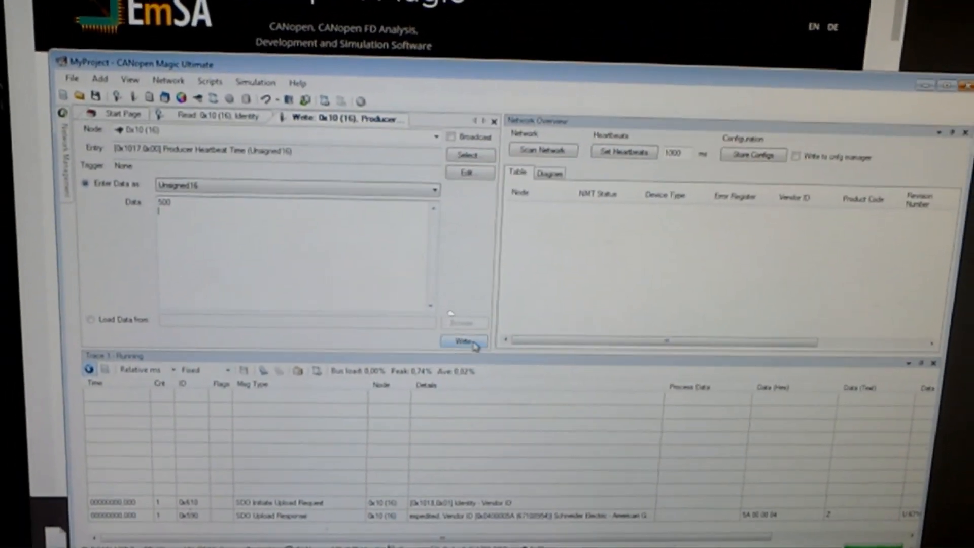
Write 500 as Unsigned16 to node 0x10's Producer Heartbeat Time.
{"action": "left_click", "coordinate": [463, 341]}
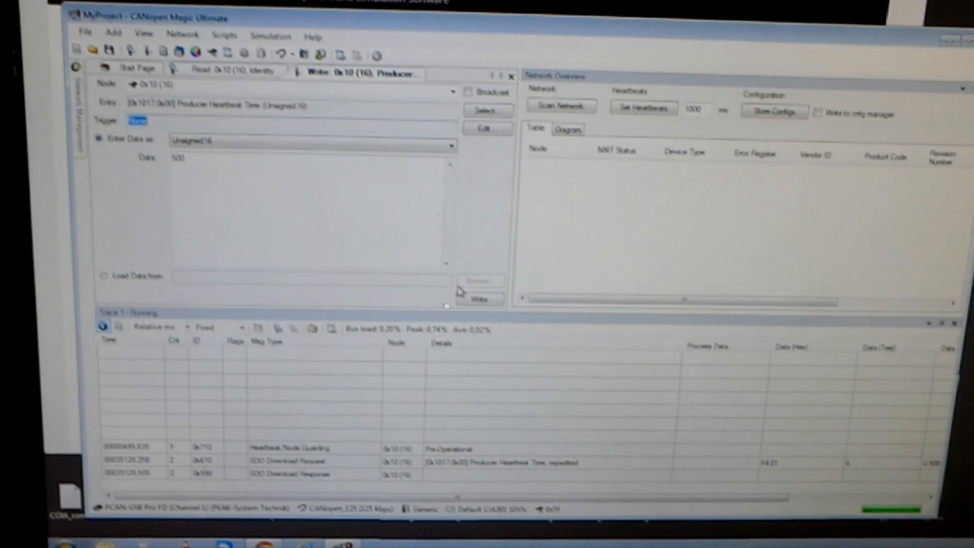